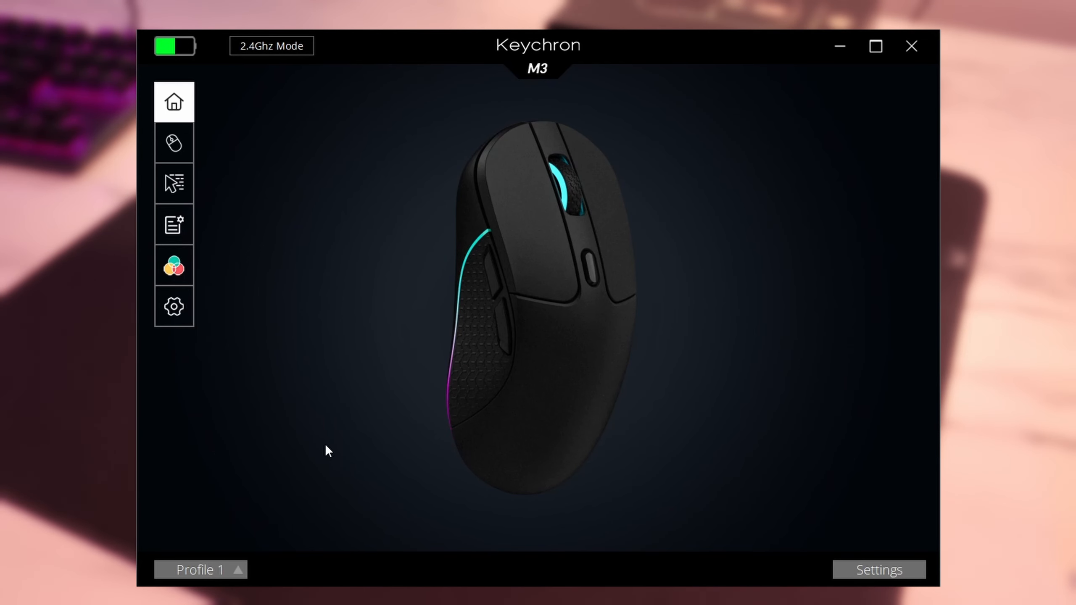
Tour the M3's profiles, button, DPI, macro, lighting and mouse settings pages, returning to Home.
{"action": "left_click", "coordinate": [200, 570]}
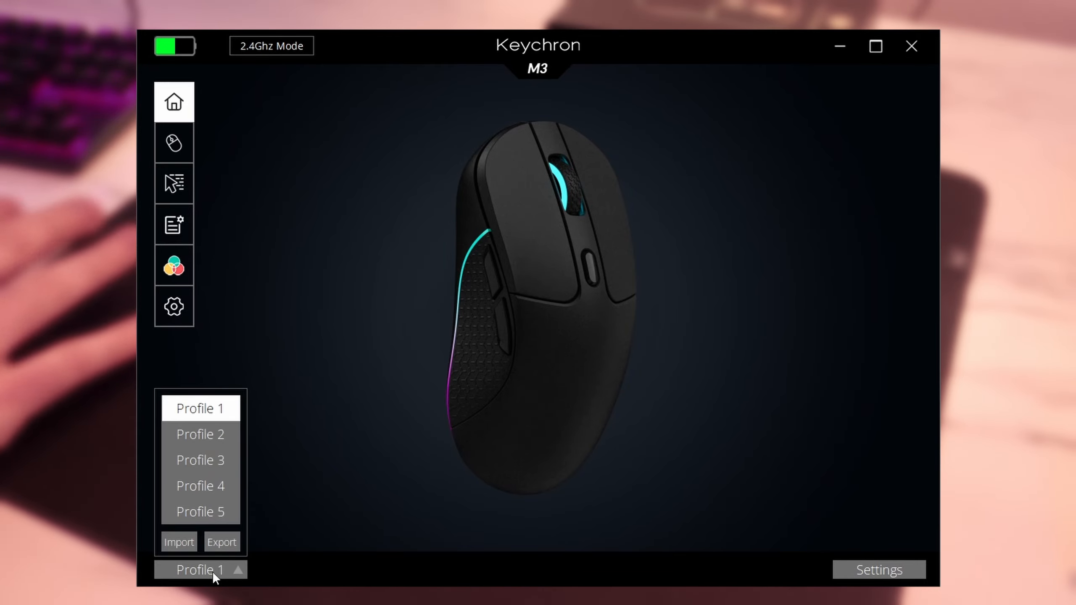
{"action": "left_click", "coordinate": [174, 144]}
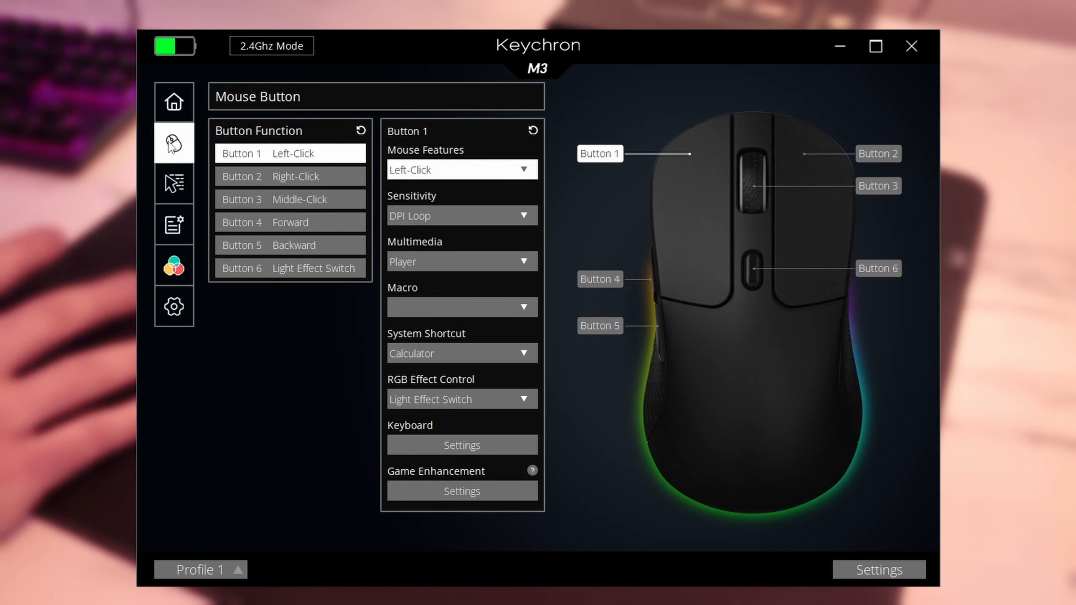
{"action": "left_click", "coordinate": [174, 183]}
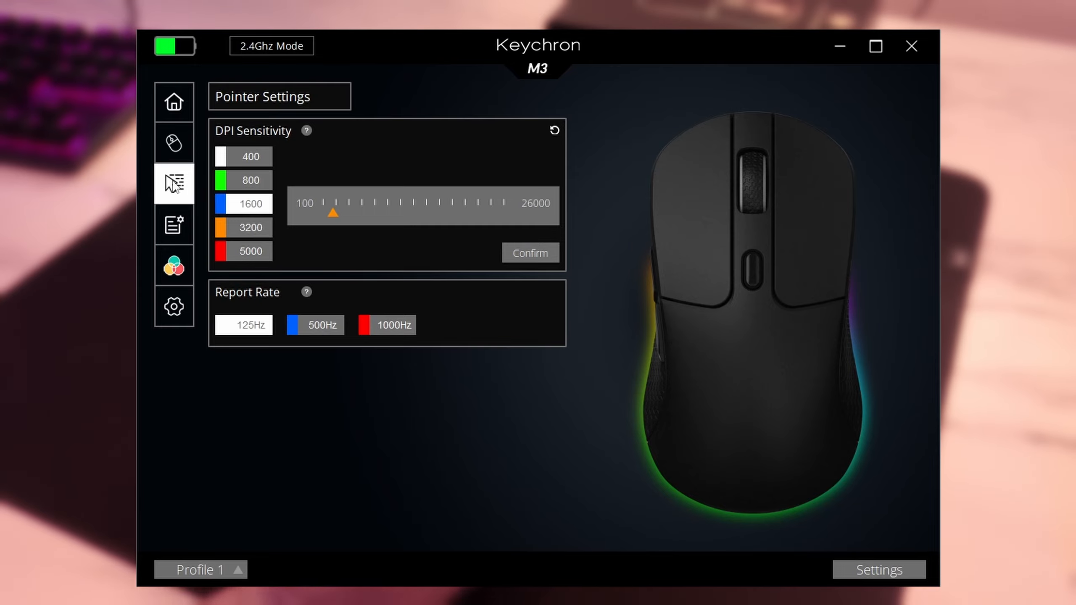
{"action": "left_click", "coordinate": [174, 224]}
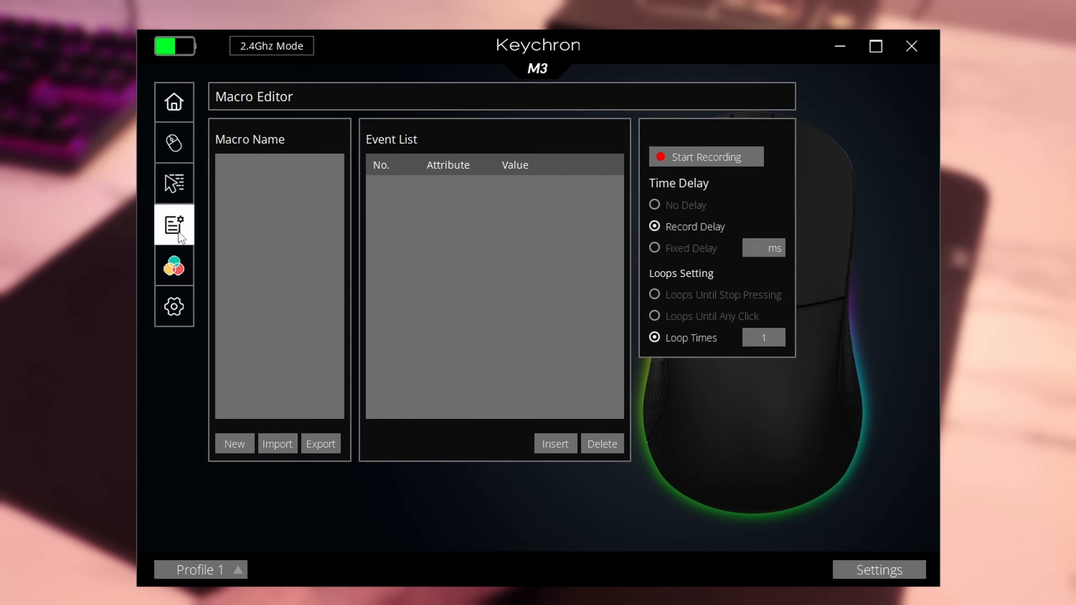
{"action": "left_click", "coordinate": [174, 267]}
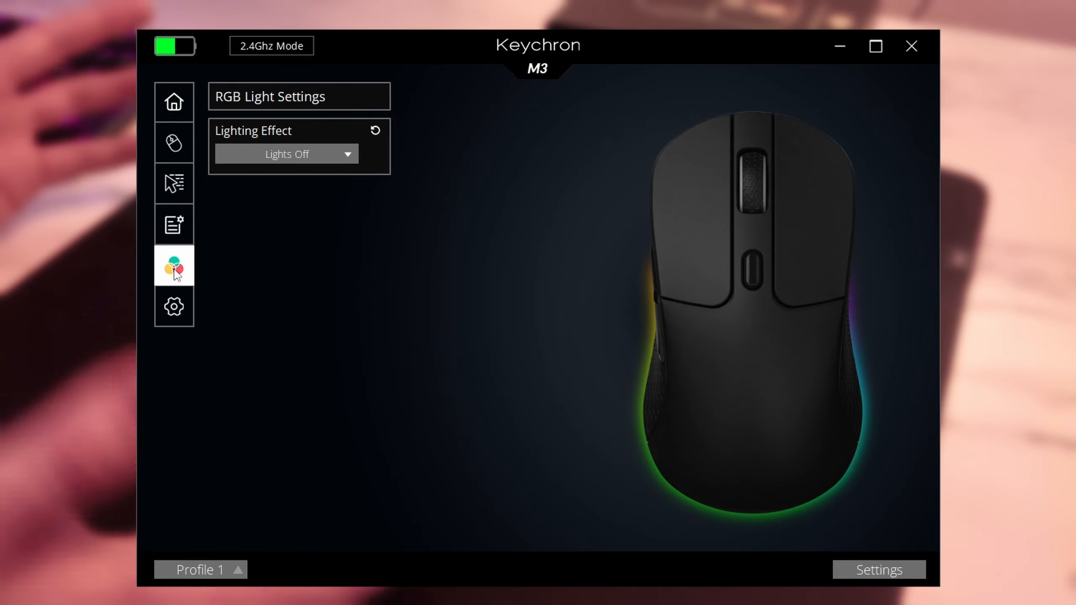
{"action": "left_click", "coordinate": [174, 307]}
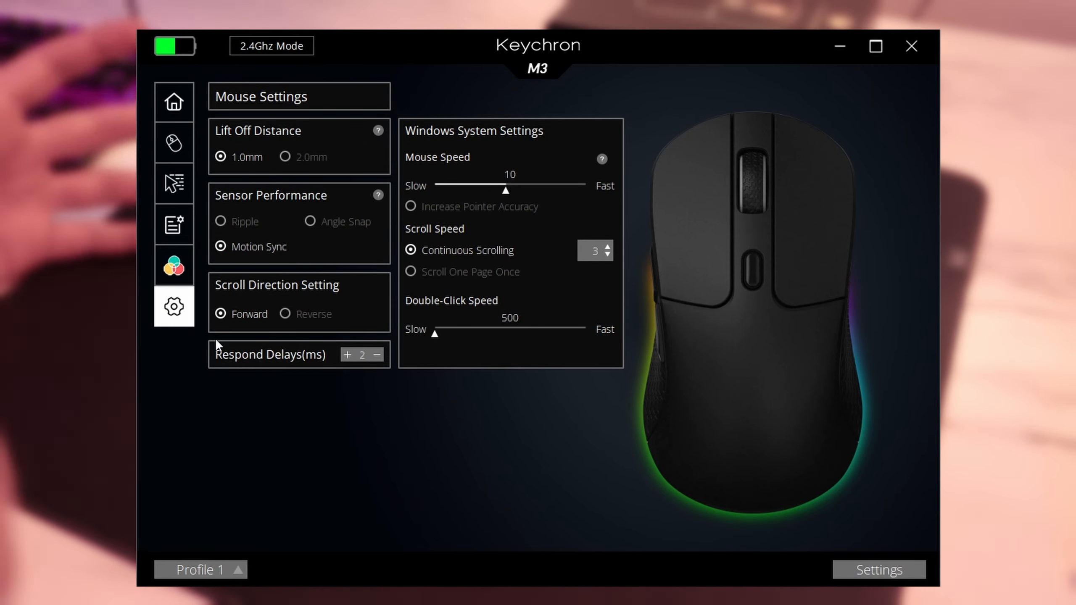
{"action": "mouse_move", "coordinate": [375, 350]}
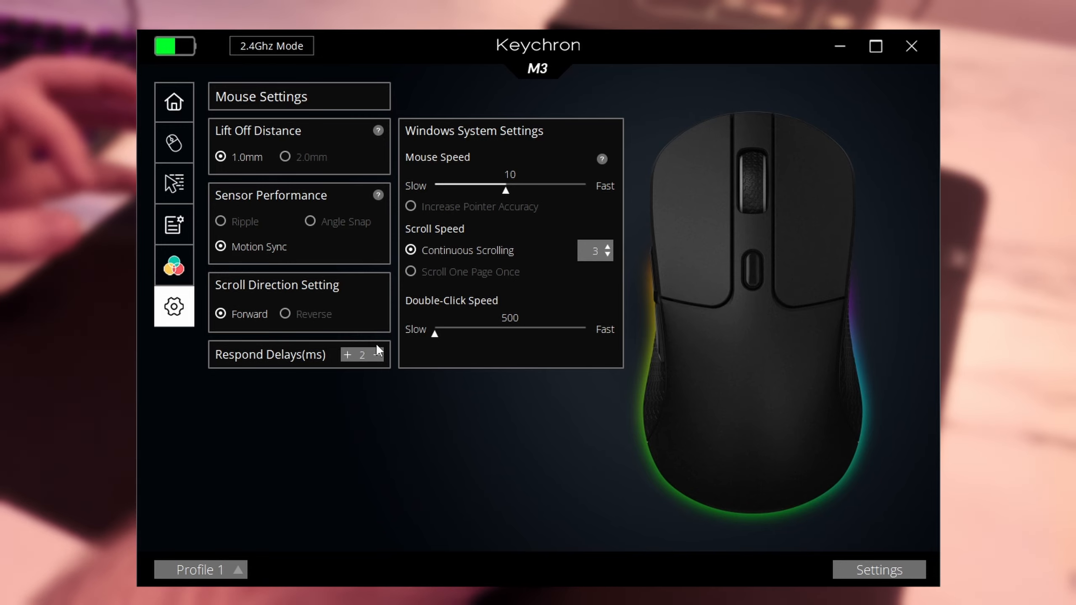
{"action": "left_click", "coordinate": [174, 102]}
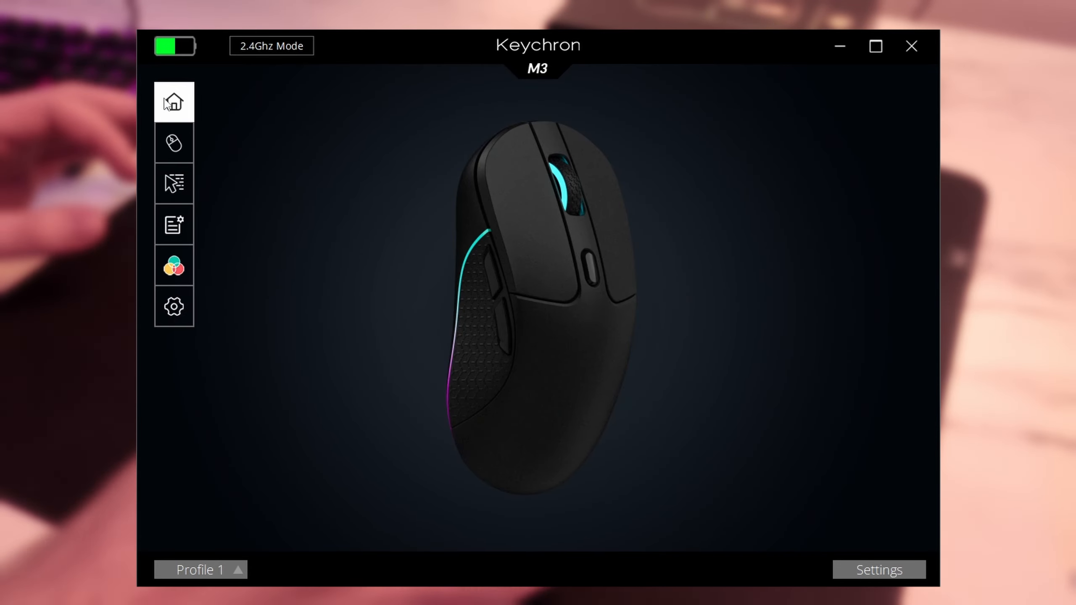
Revisit Button 6's assignment options, DPI, macro editor, then land on RGB Light with Lights Off.
{"action": "left_click", "coordinate": [174, 184]}
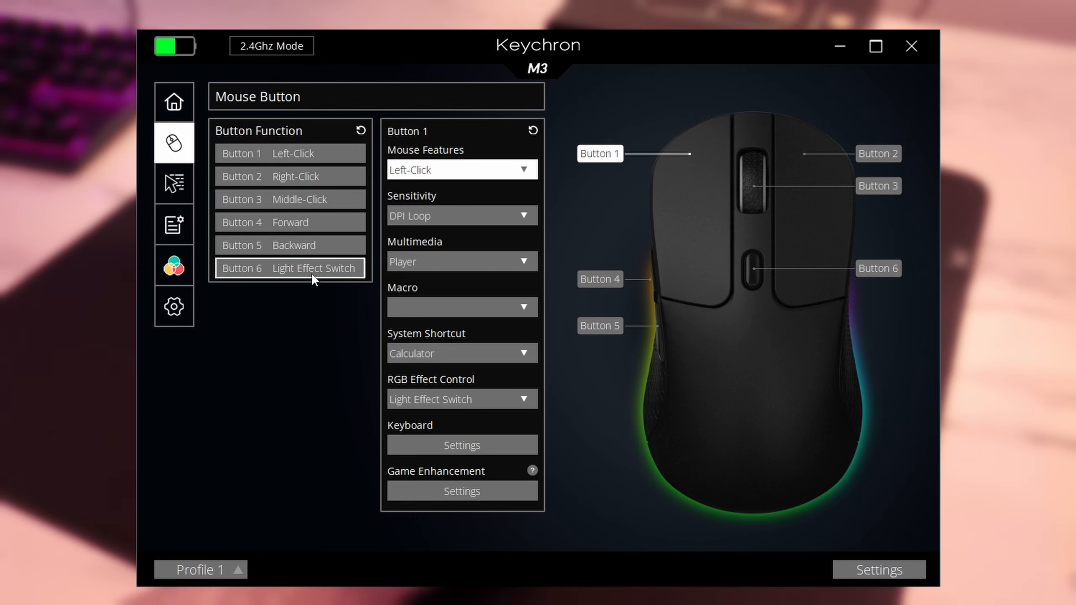
{"action": "left_click", "coordinate": [460, 398]}
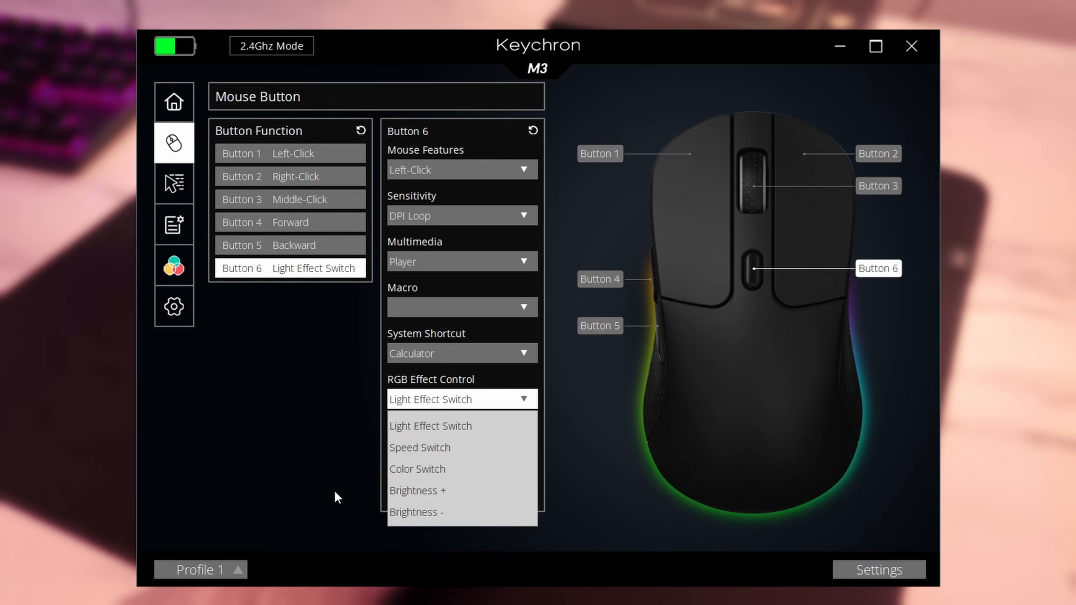
{"action": "left_click", "coordinate": [174, 183]}
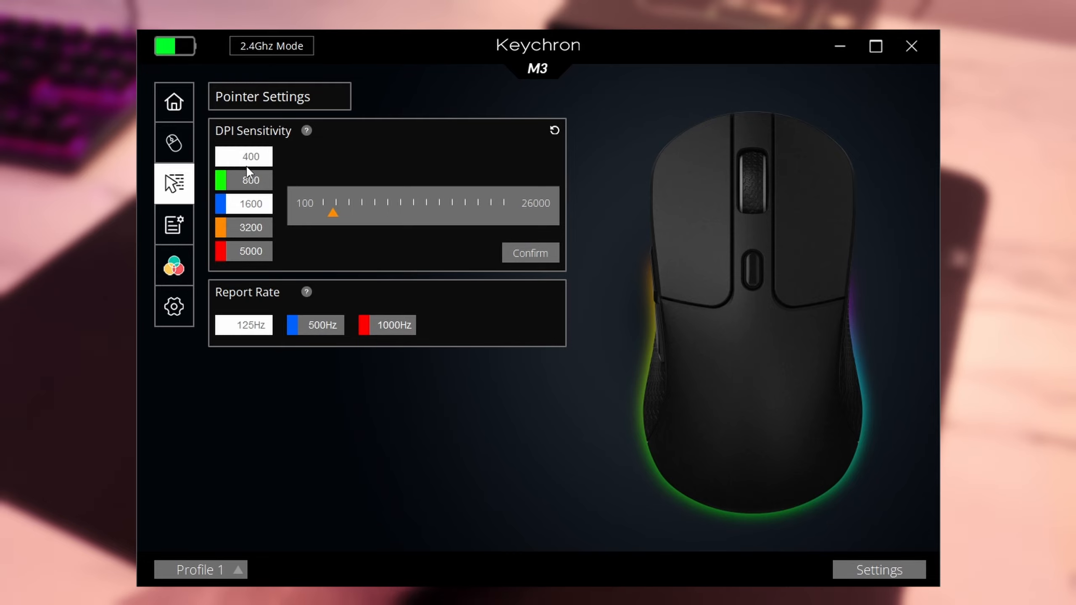
{"action": "left_click", "coordinate": [174, 224]}
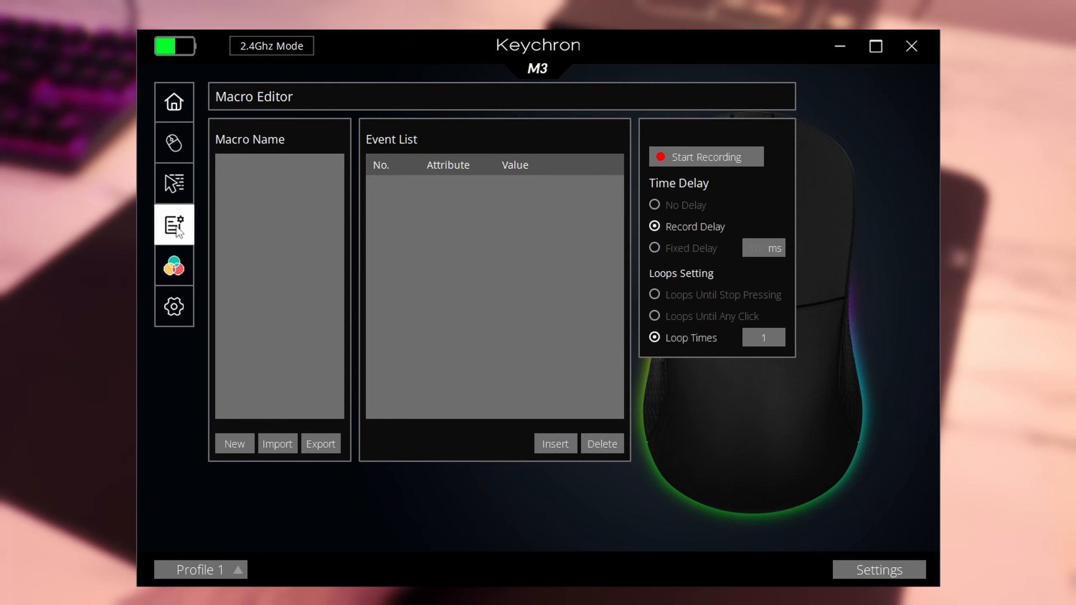
{"action": "left_click", "coordinate": [174, 267]}
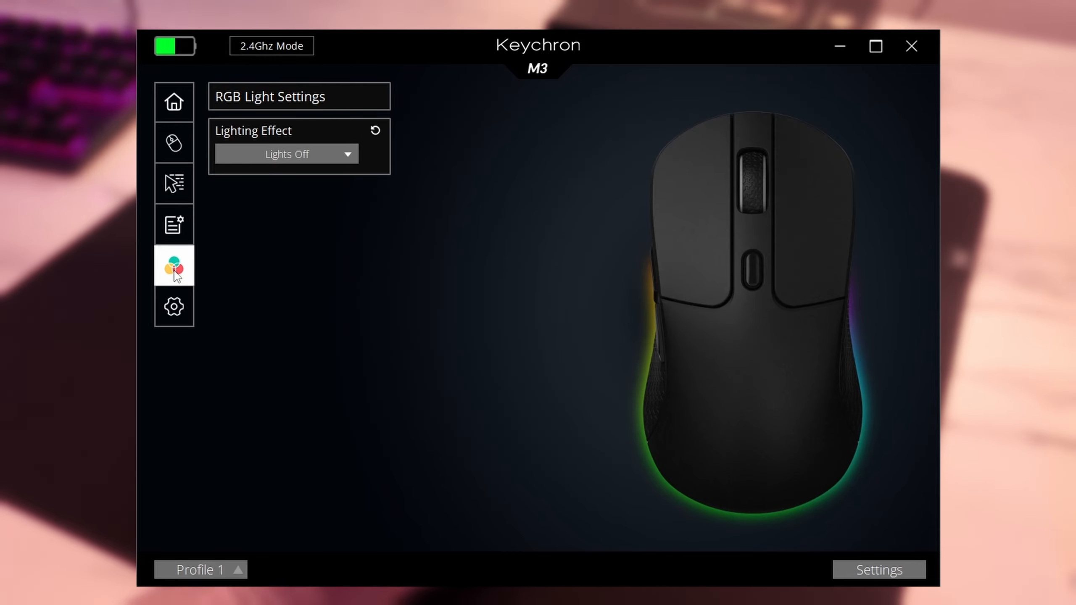
{"action": "left_click", "coordinate": [174, 307]}
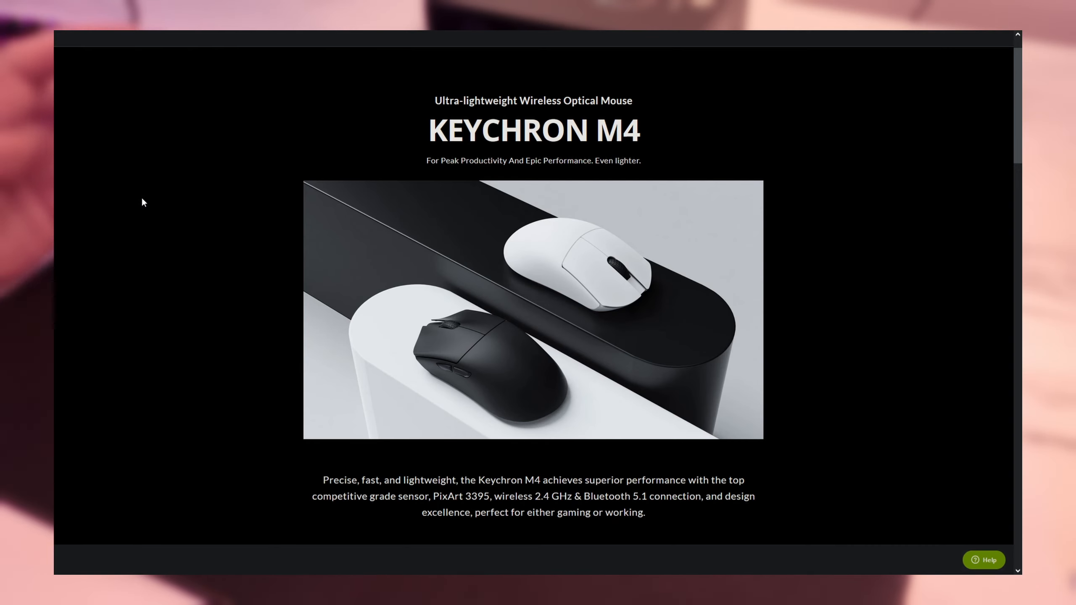
Scroll the M4 page through its 60 g design, accessories and $49 FAQ, back to Lighter But Stronger.
{"action": "scroll", "scroll_direction": "down", "scroll_amount": 3}
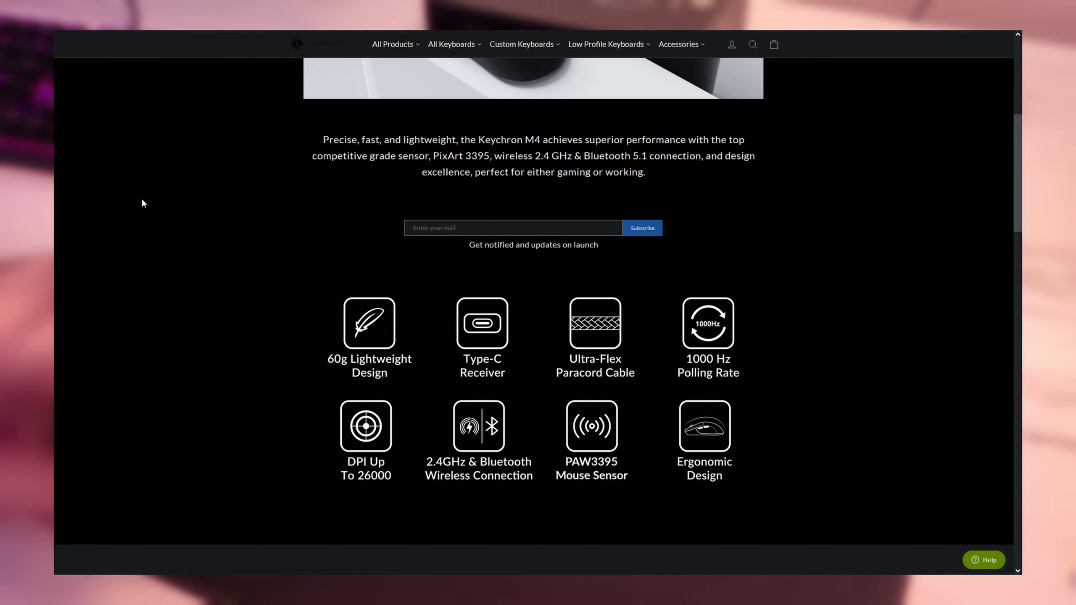
{"action": "scroll", "scroll_direction": "down", "scroll_amount": 3}
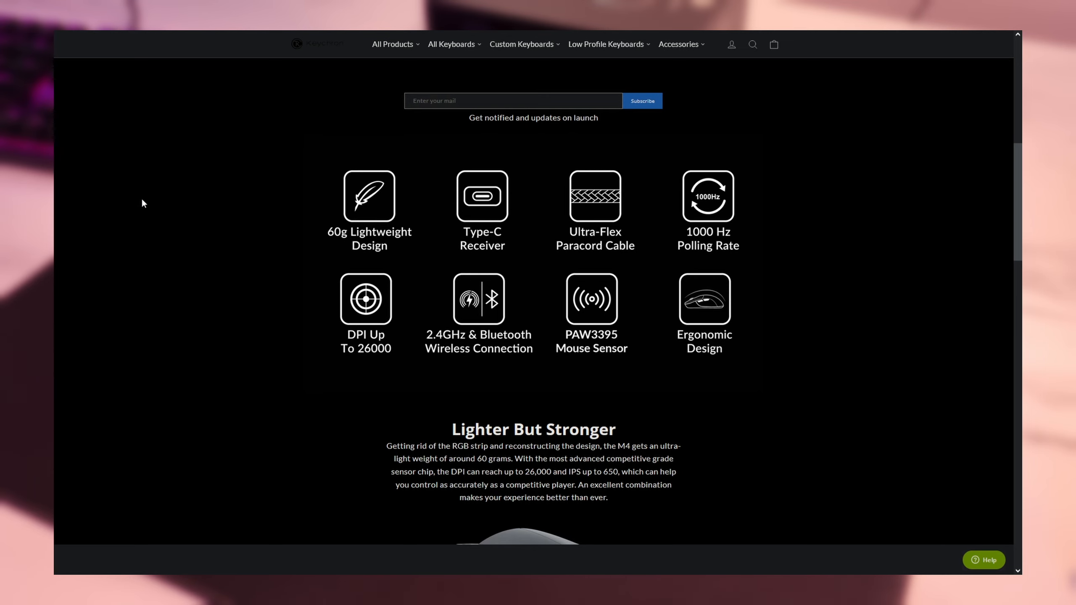
{"action": "scroll", "scroll_direction": "down", "scroll_amount": 3}
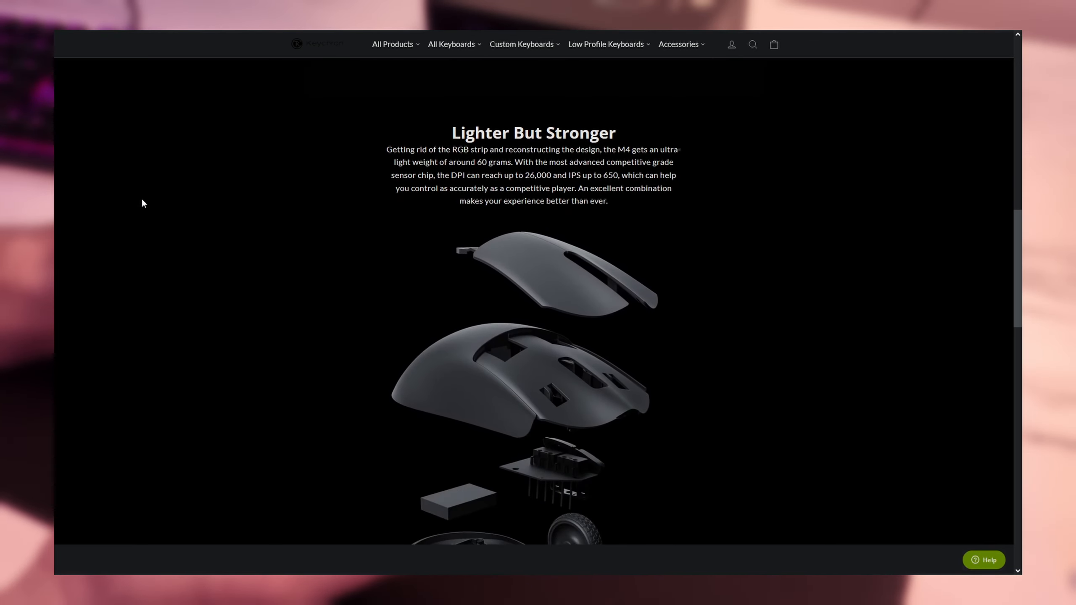
{"action": "scroll", "scroll_direction": "down", "scroll_amount": 3}
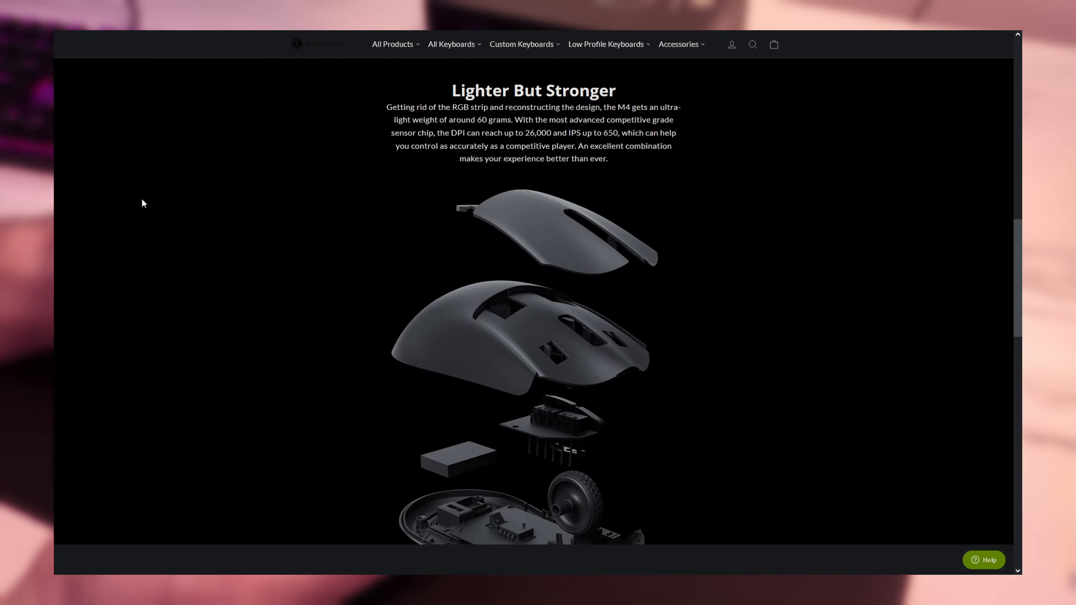
{"action": "scroll", "scroll_direction": "down", "scroll_amount": 3}
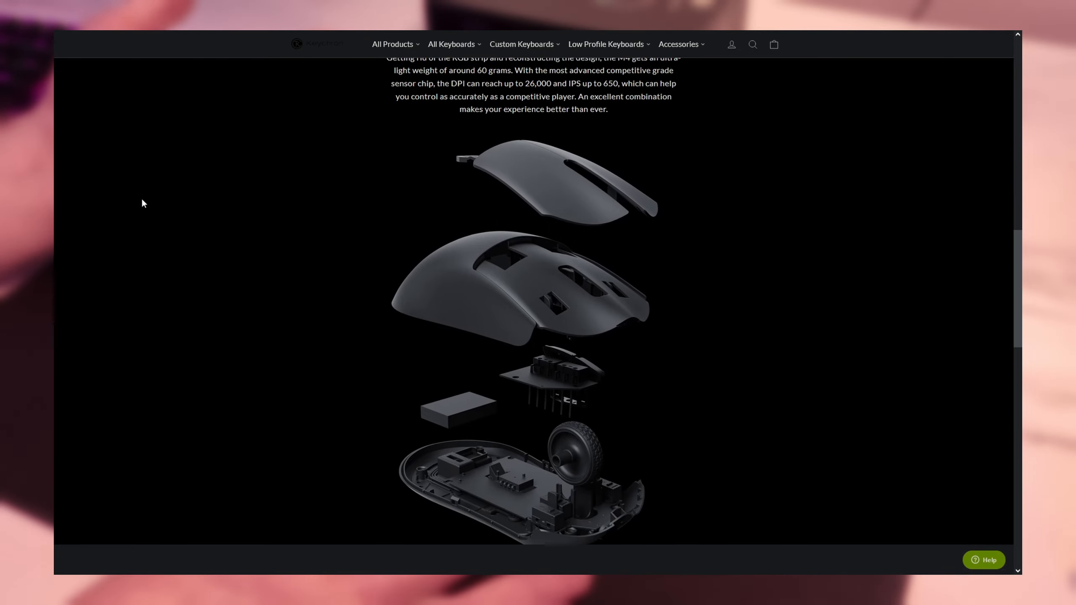
{"action": "scroll", "scroll_direction": "down", "scroll_amount": 3}
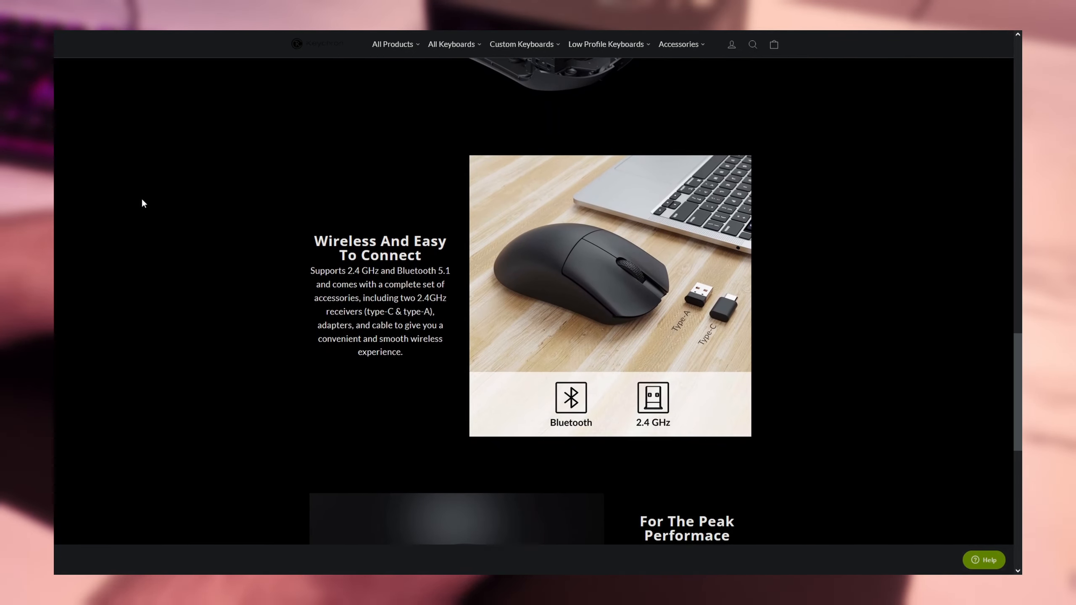
{"action": "scroll", "scroll_direction": "down", "scroll_amount": 3}
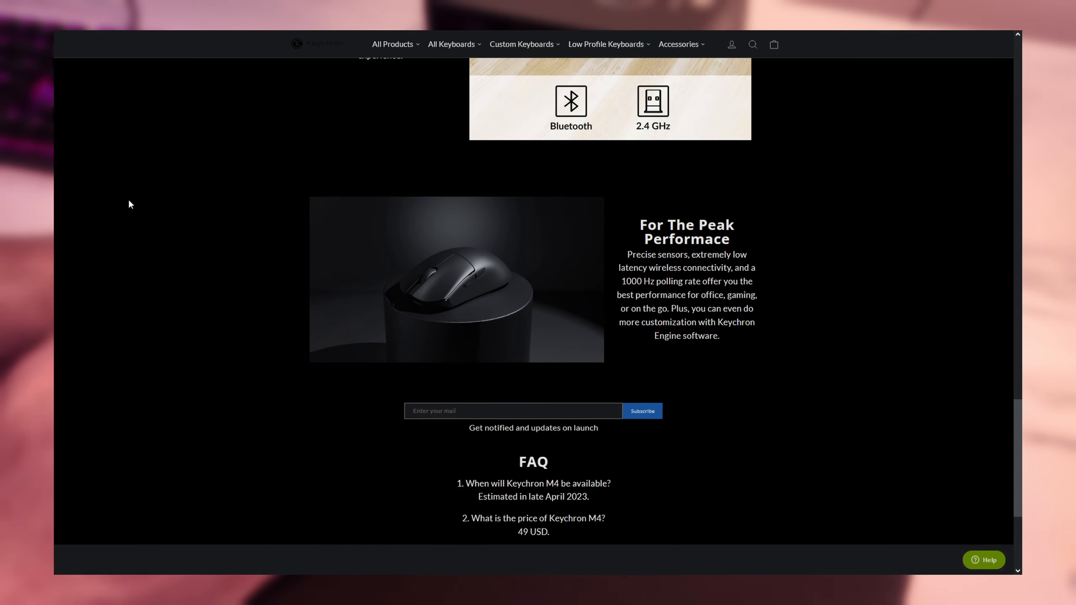
{"action": "scroll", "scroll_direction": "up", "scroll_amount": 3}
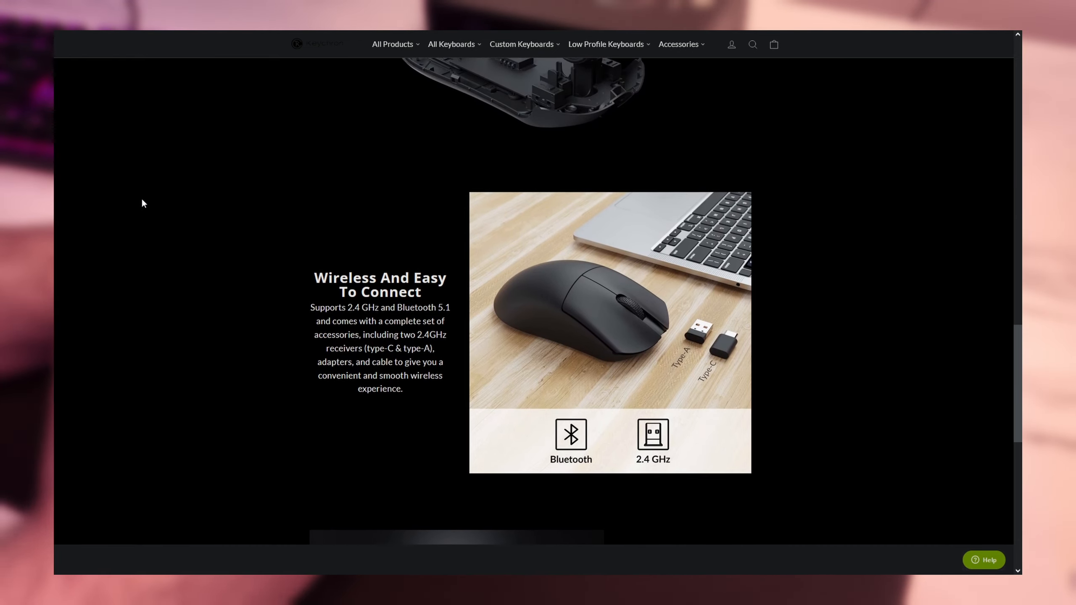
{"action": "scroll", "scroll_direction": "down", "scroll_amount": 3}
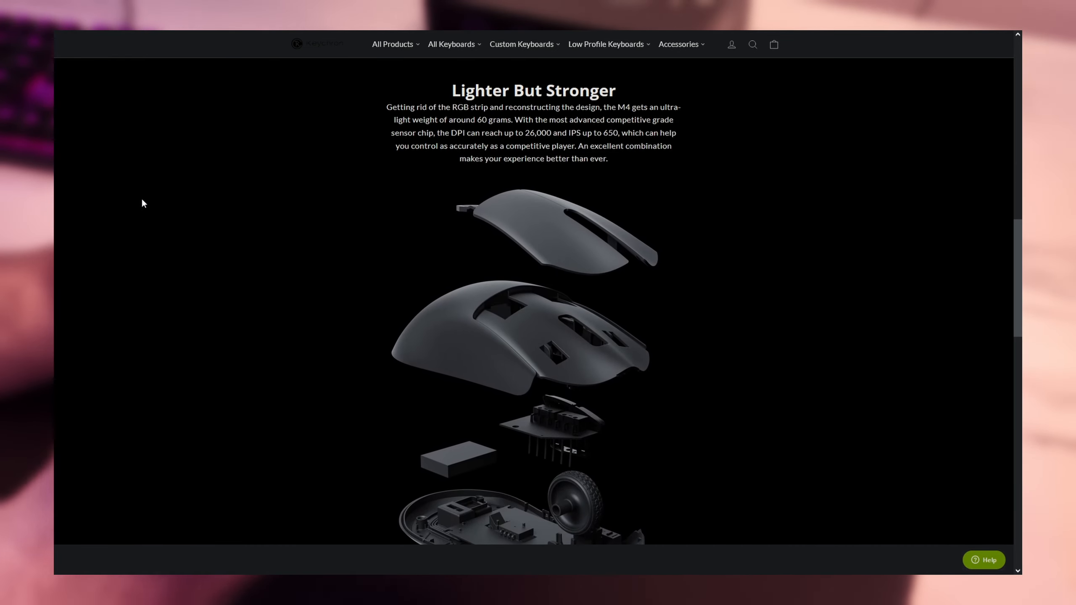